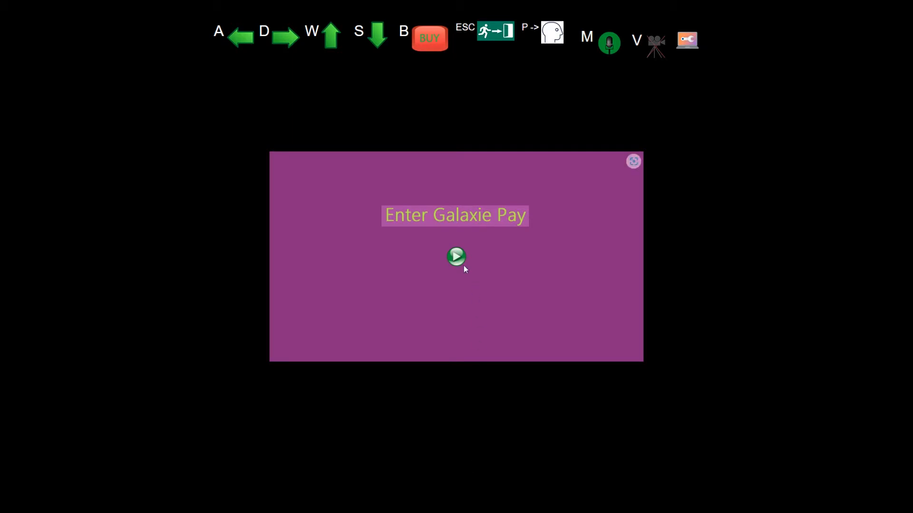
# - Enter the Galaxy Pay virtual world, opening the empty Customer Profile form preset to DE
pyautogui.click(456, 256)
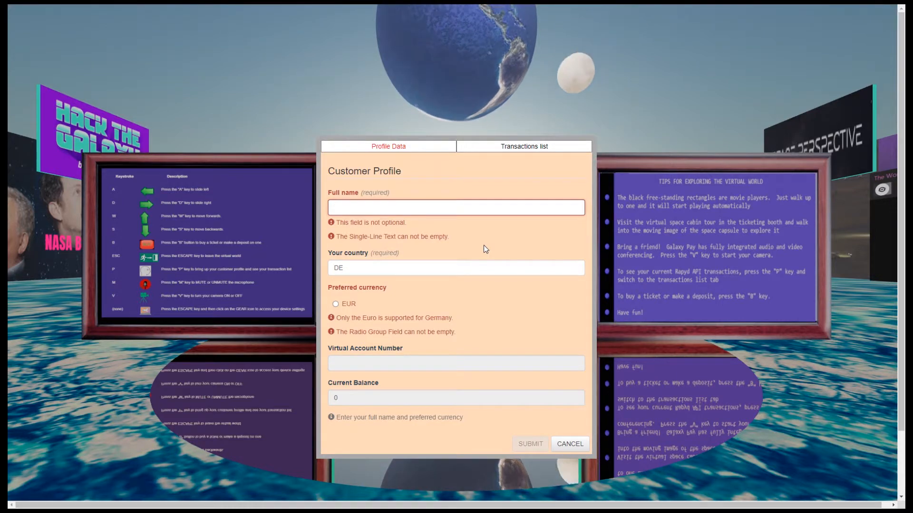
pyautogui.click(456, 207)
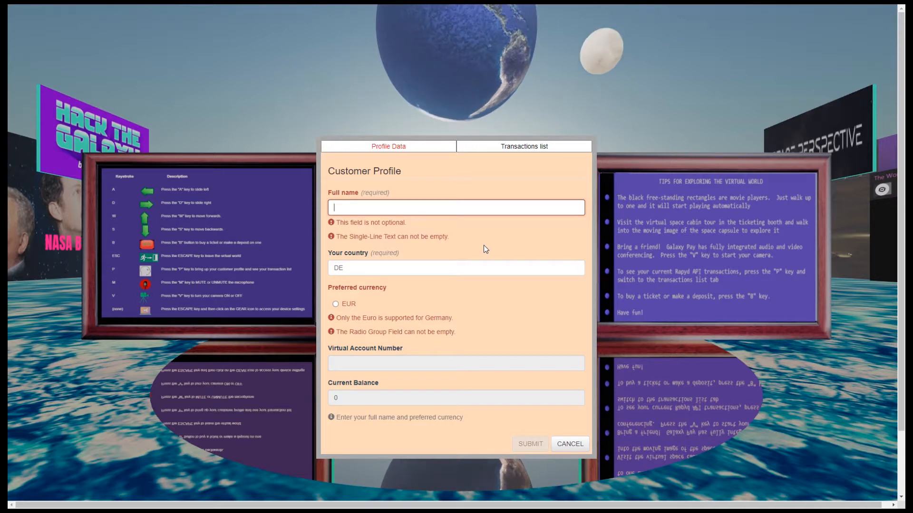
pyautogui.write('R')
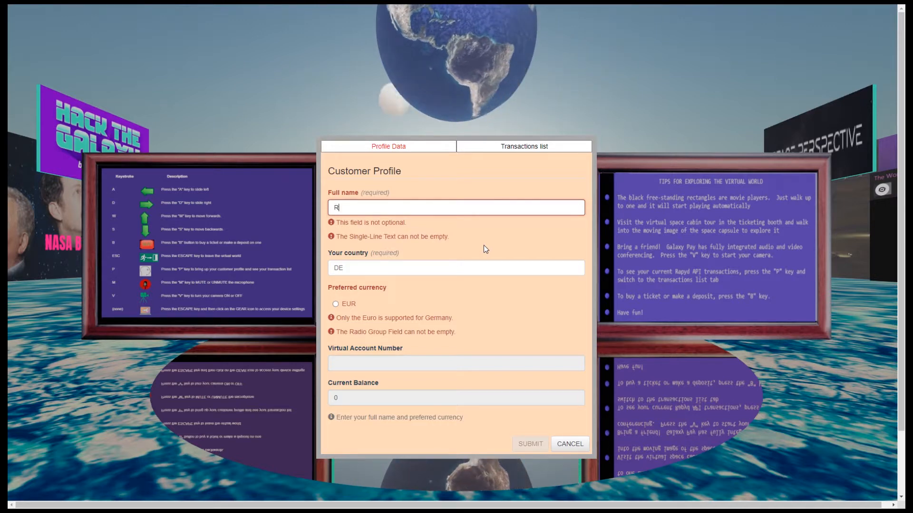
pyautogui.write('obert Oschler')
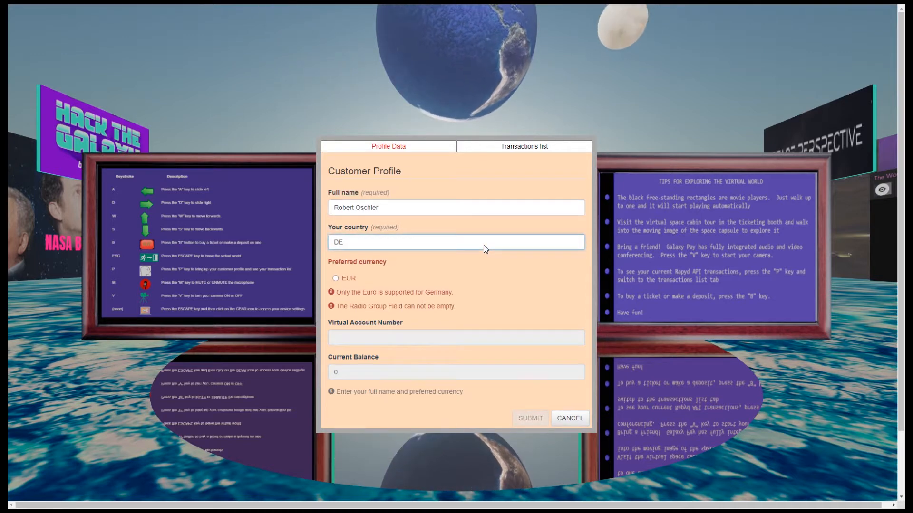
pyautogui.moveTo(432, 285)
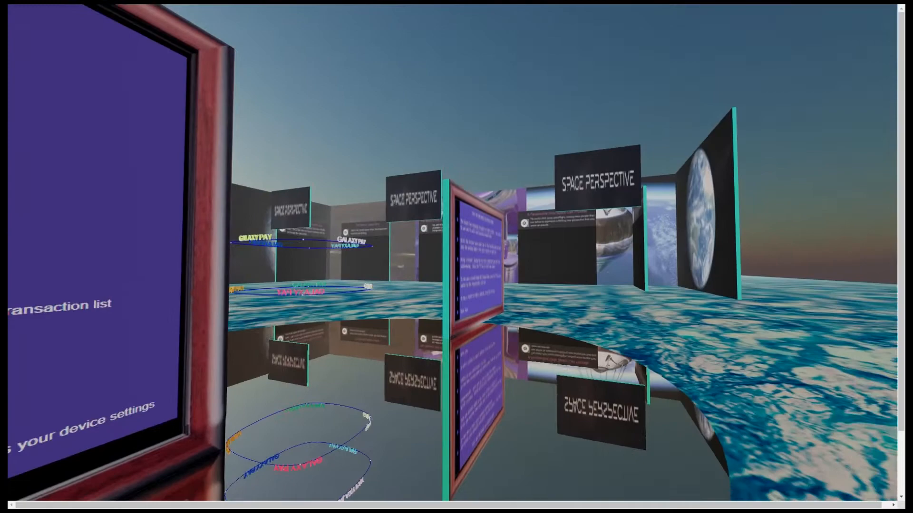
pyautogui.moveTo(456, 256)
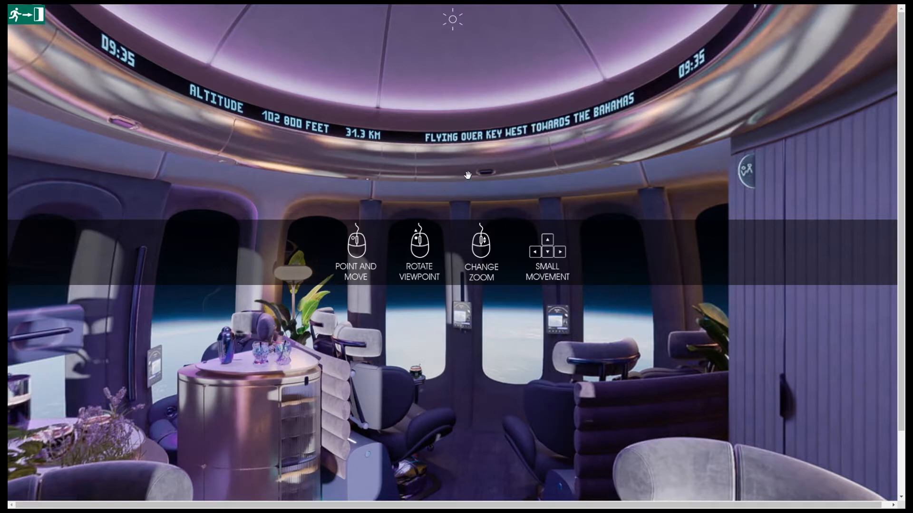
pyautogui.moveTo(469, 171)
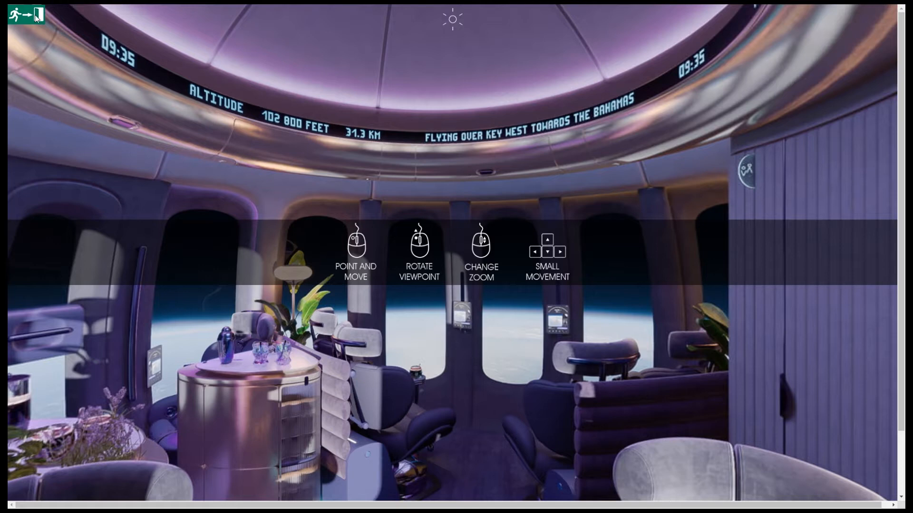
pyautogui.moveTo(432, 167)
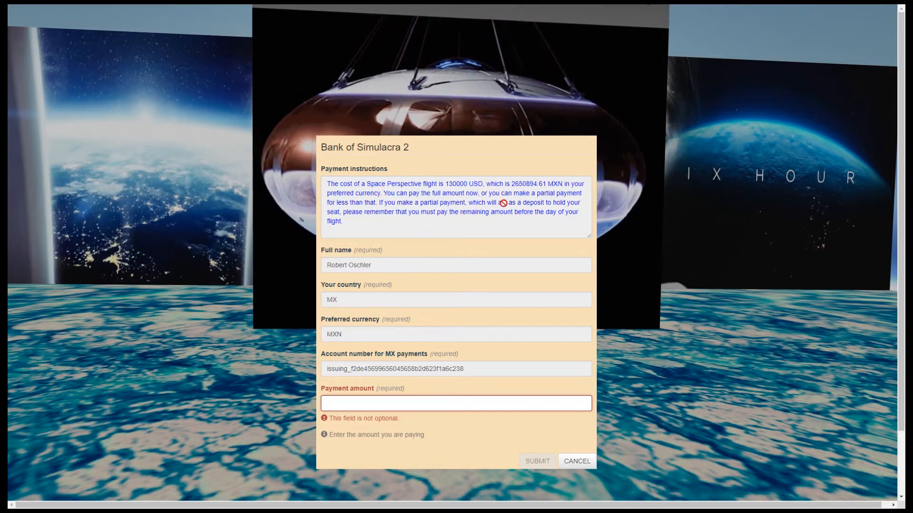
# - Submit a 100000 MXN payment toward the Space Perspective flight
pyautogui.click(456, 403)
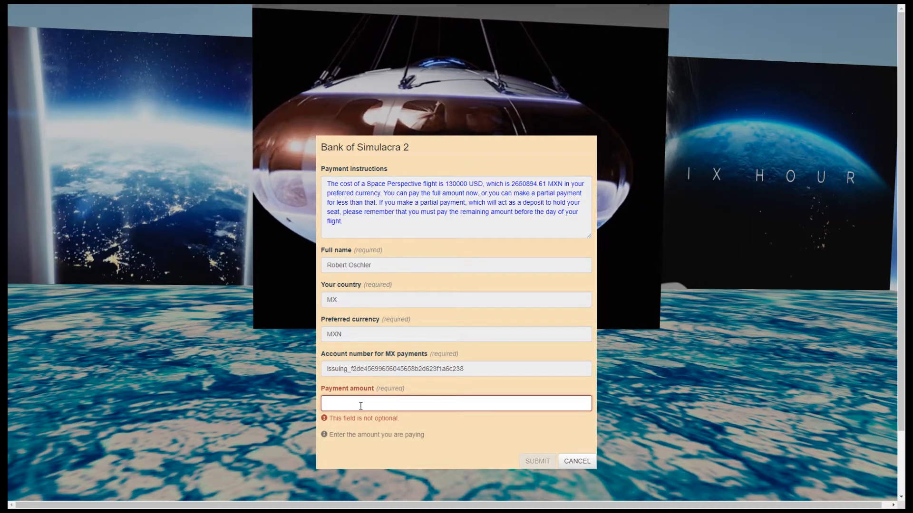
pyautogui.write('1')
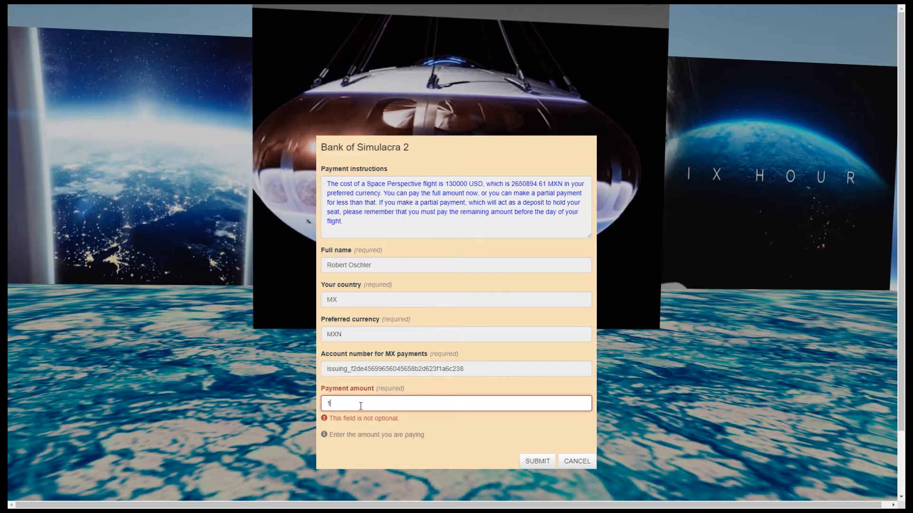
pyautogui.write('00000')
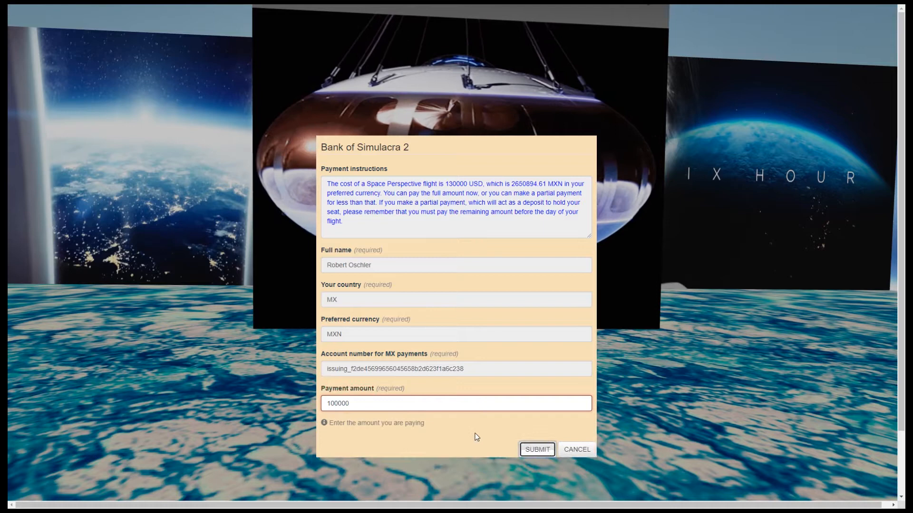
pyautogui.click(536, 449)
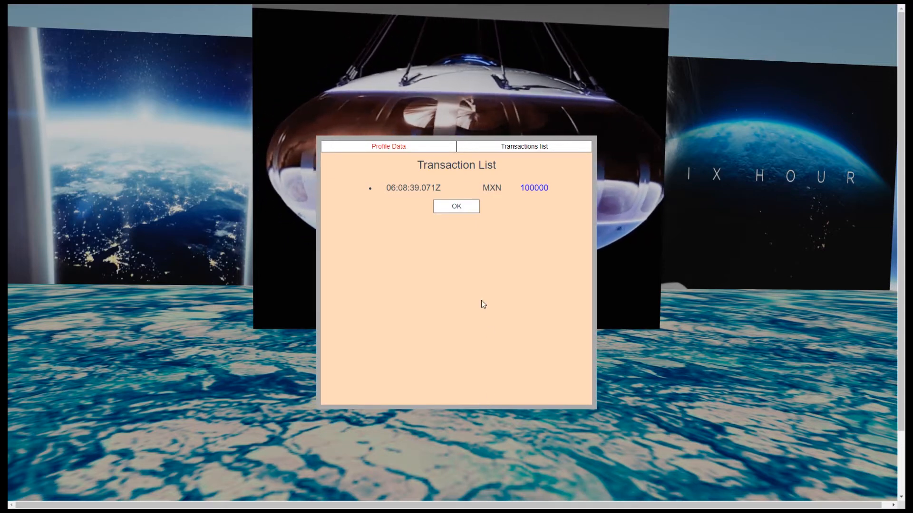
# - Submit the 2550894.61 MXN remaining balance payment and close the transaction list
pyautogui.click(456, 206)
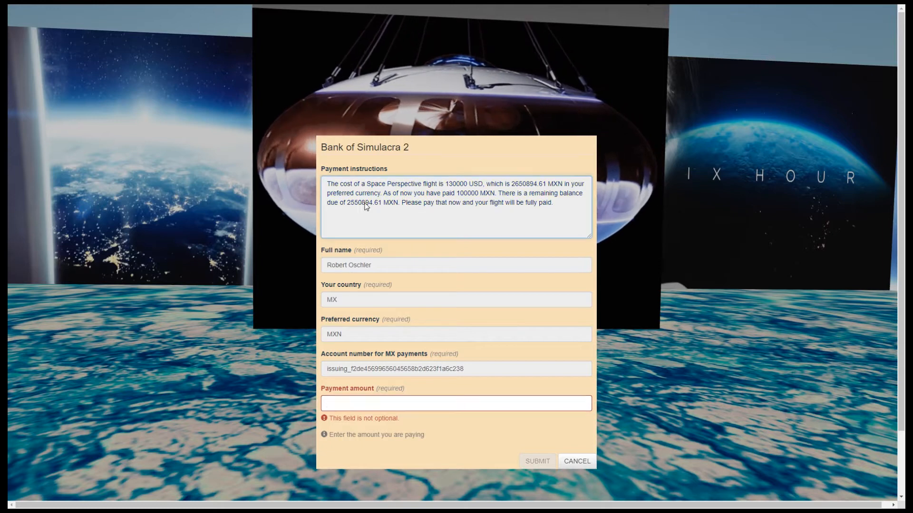
pyautogui.click(456, 402)
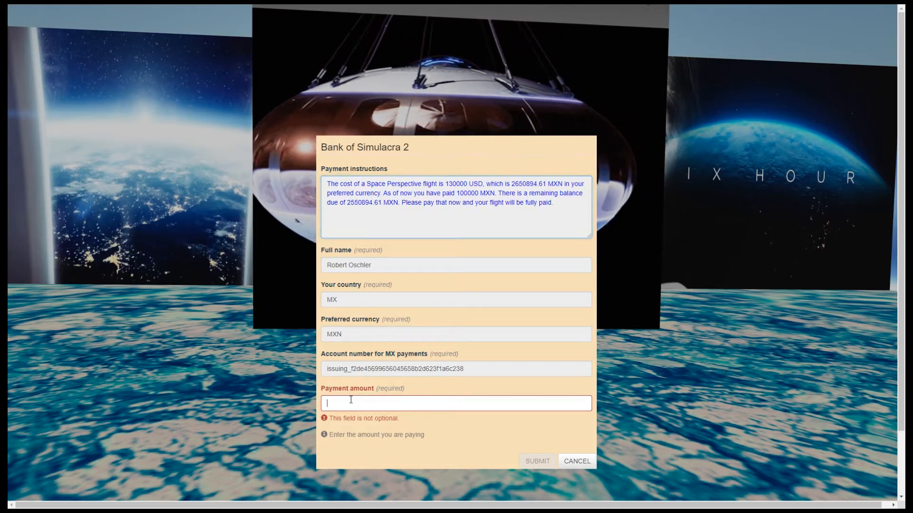
pyautogui.write('2550894.61')
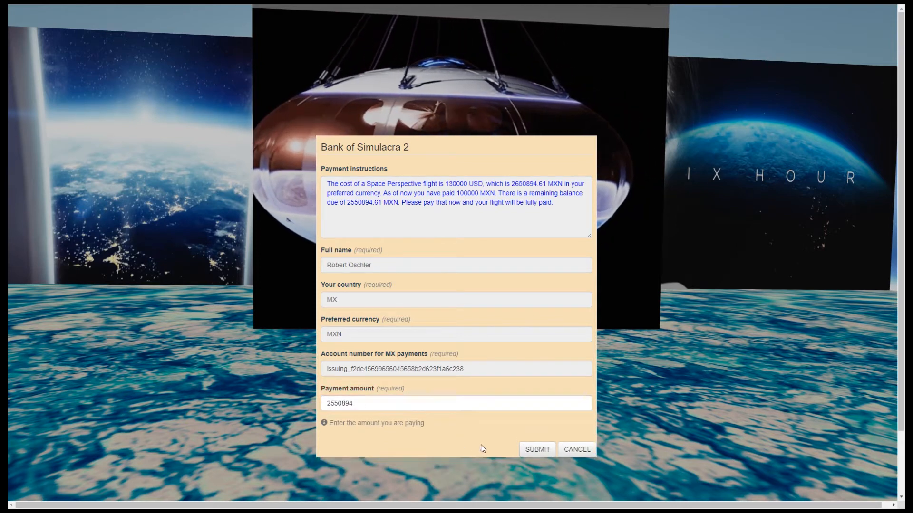
pyautogui.click(536, 448)
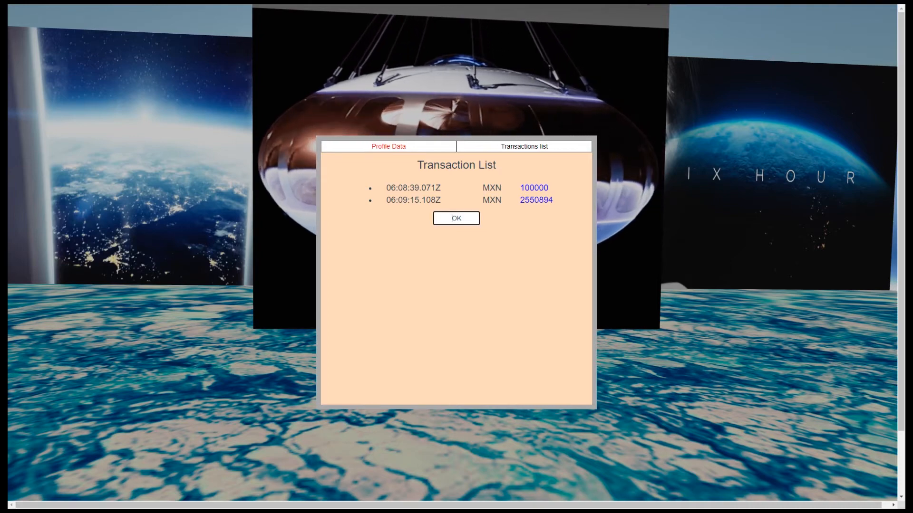
pyautogui.click(455, 218)
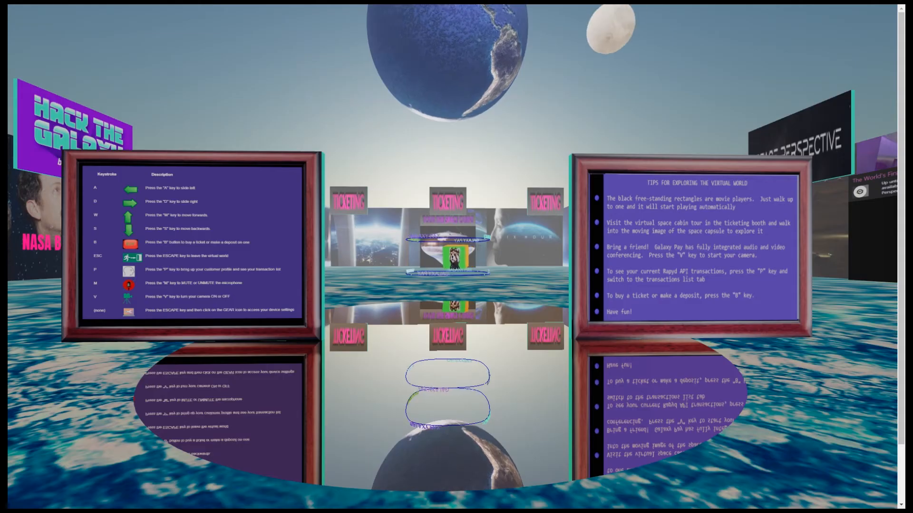
pyautogui.moveTo(457, 257)
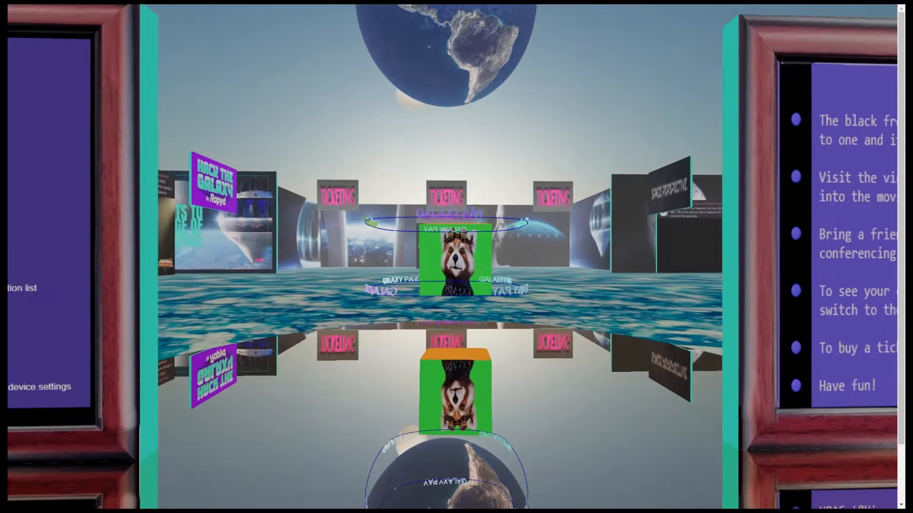